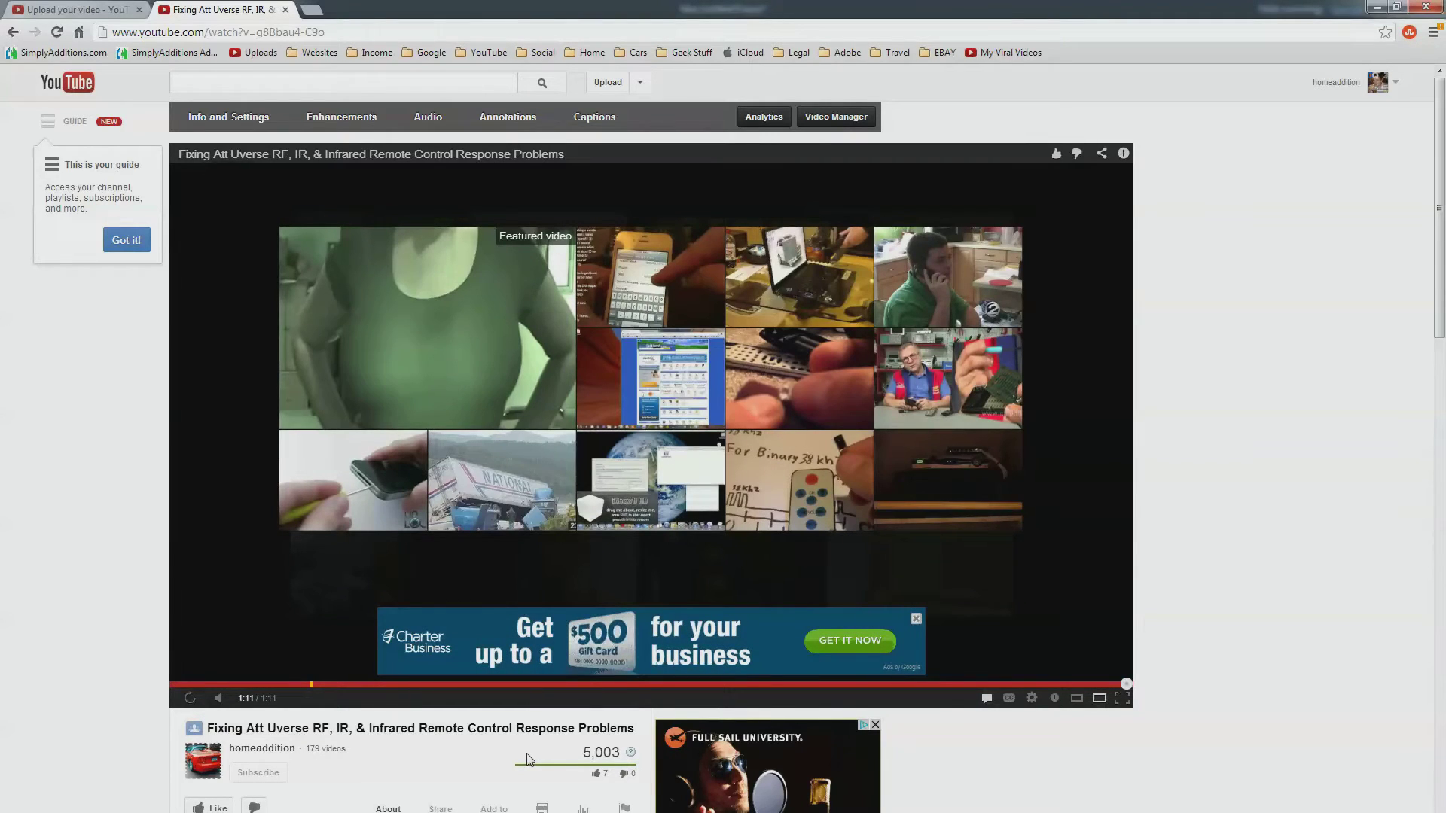
mouse_move(165, 775)
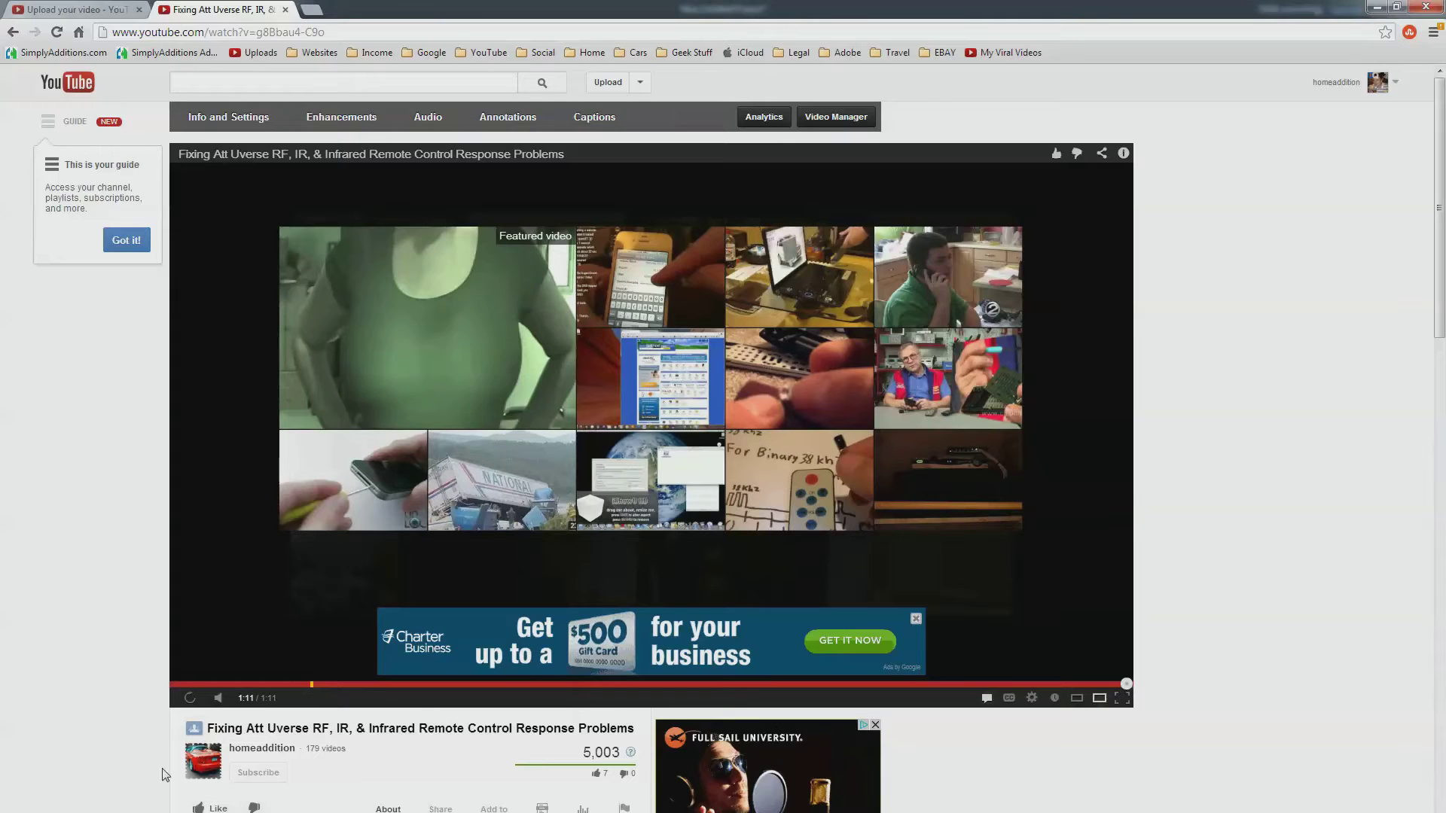